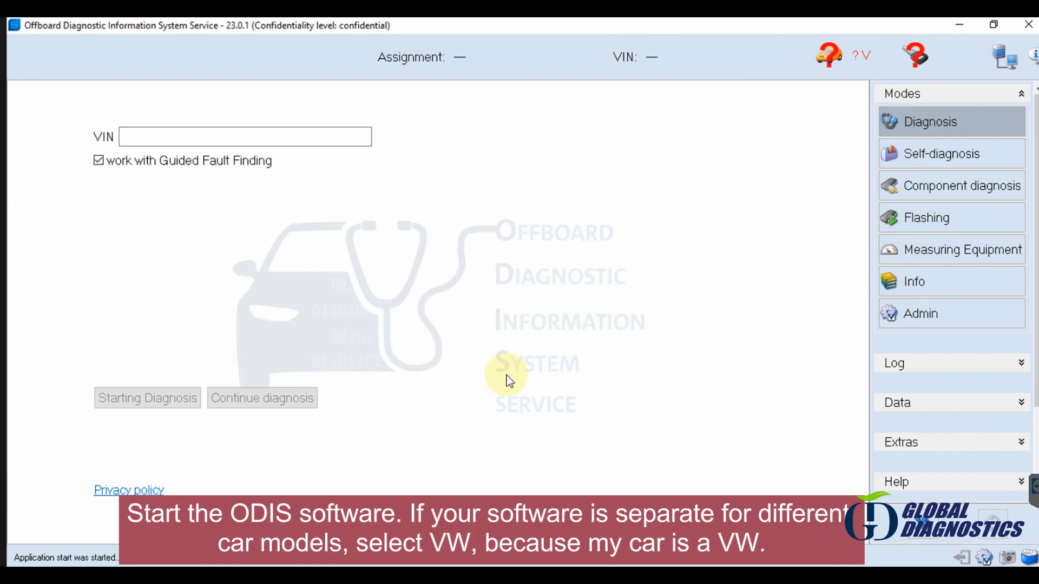
- Cancel the DSS logon and start diagnosis for the automatically recognised VIN
left_click(985, 451)
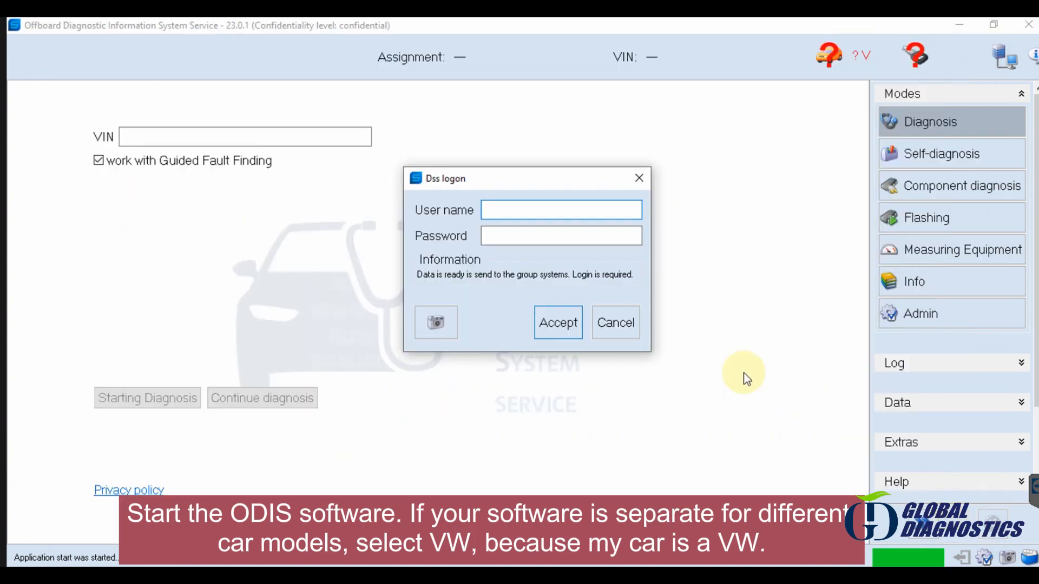
left_click(614, 323)
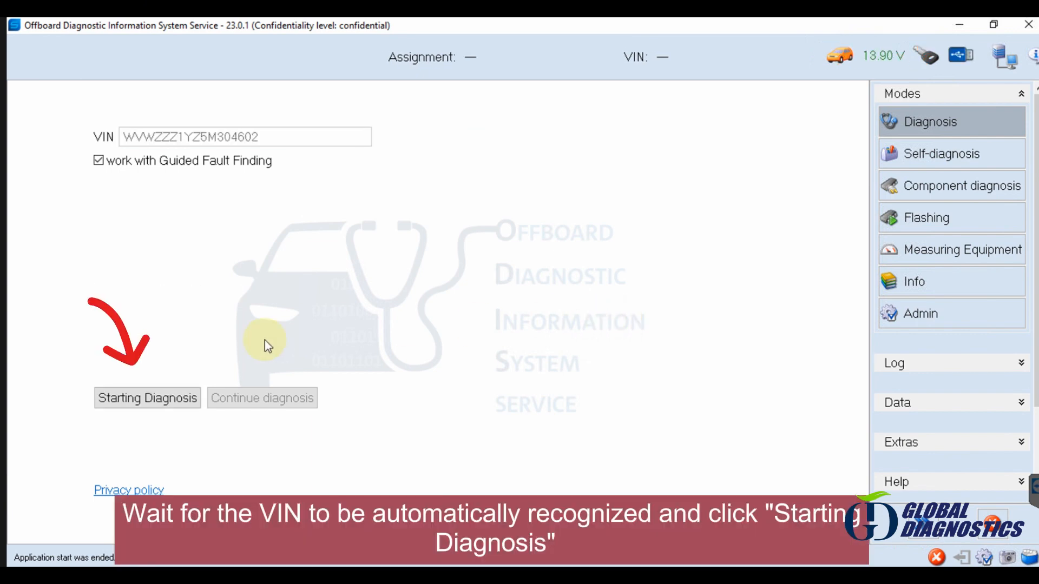
left_click(146, 398)
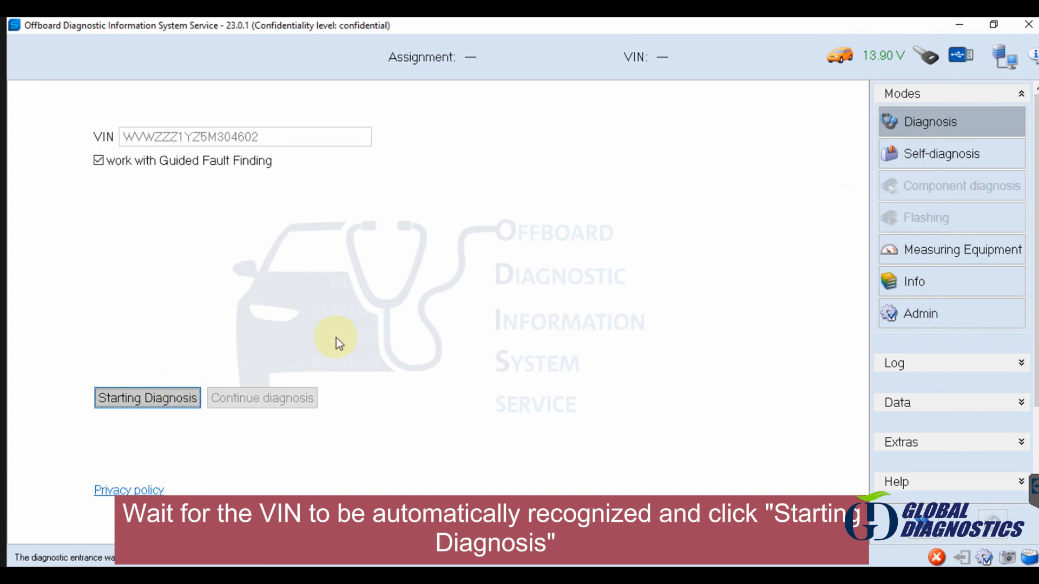
- Choose the AWU 1.8l Motronic/110 kW engine and accept the basic features
left_click(147, 398)
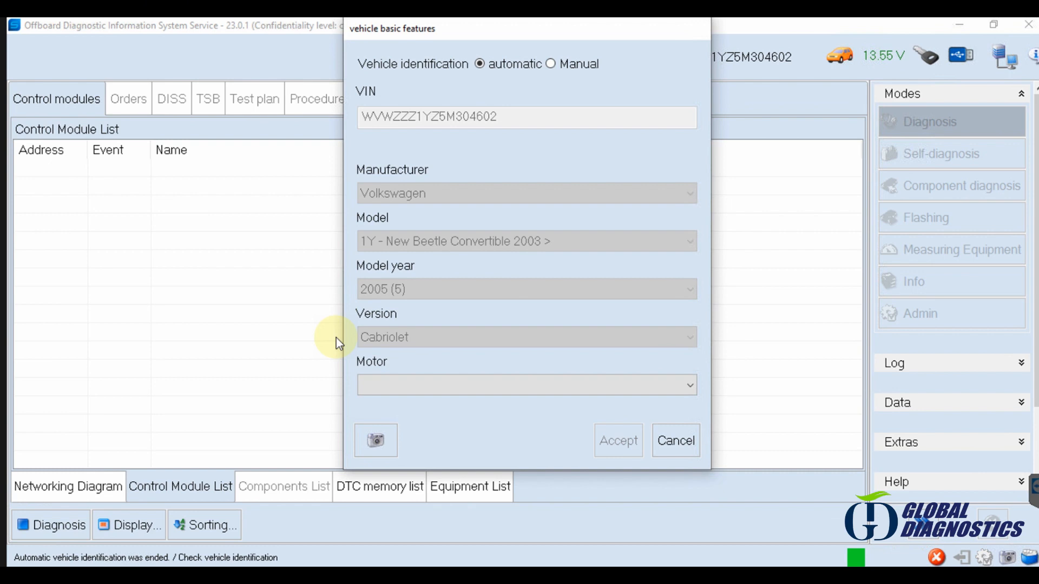
mouse_move(427, 359)
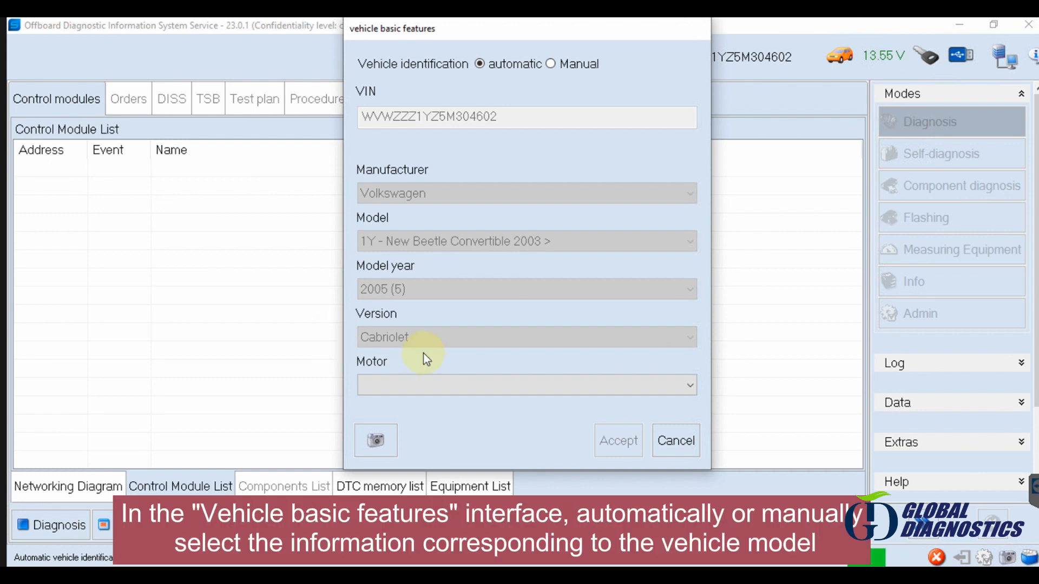
left_click(526, 385)
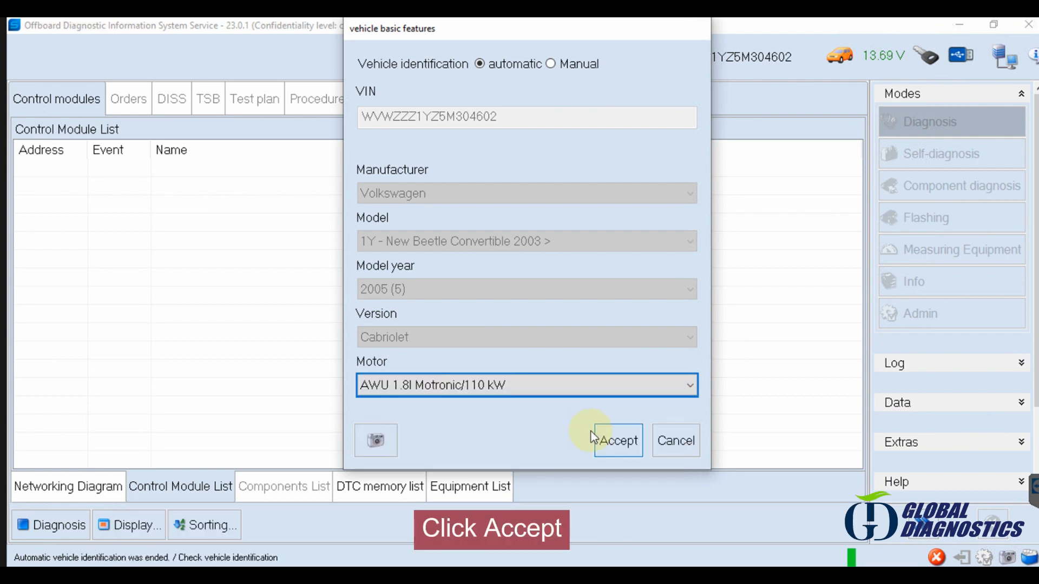
left_click(615, 440)
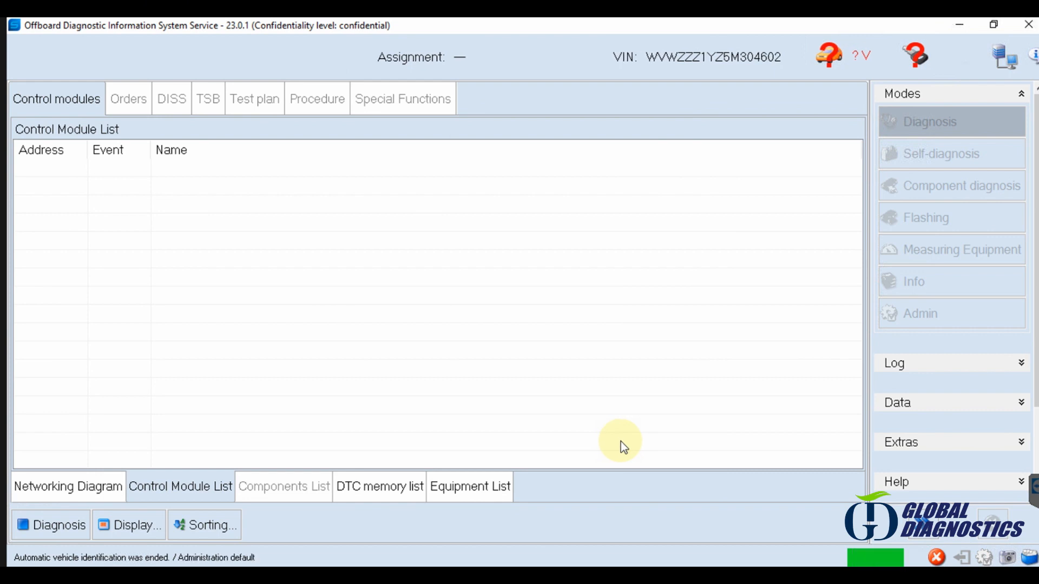
- Continue from the Orders tab with No RO so guided fault finding begins
left_click(127, 98)
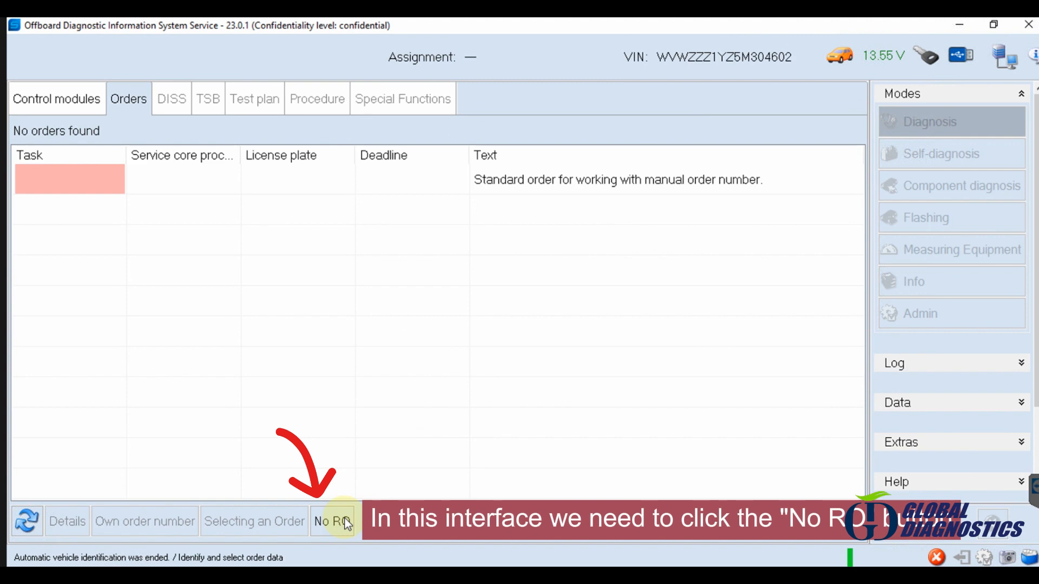
left_click(332, 520)
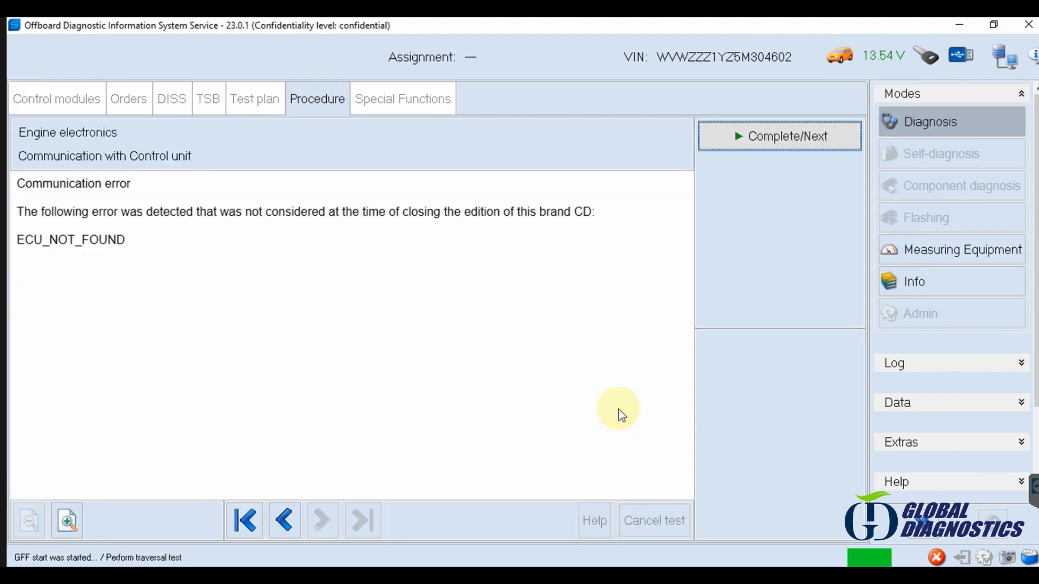
- Complete each communication-error step and return to the calculated test plan
left_click(779, 136)
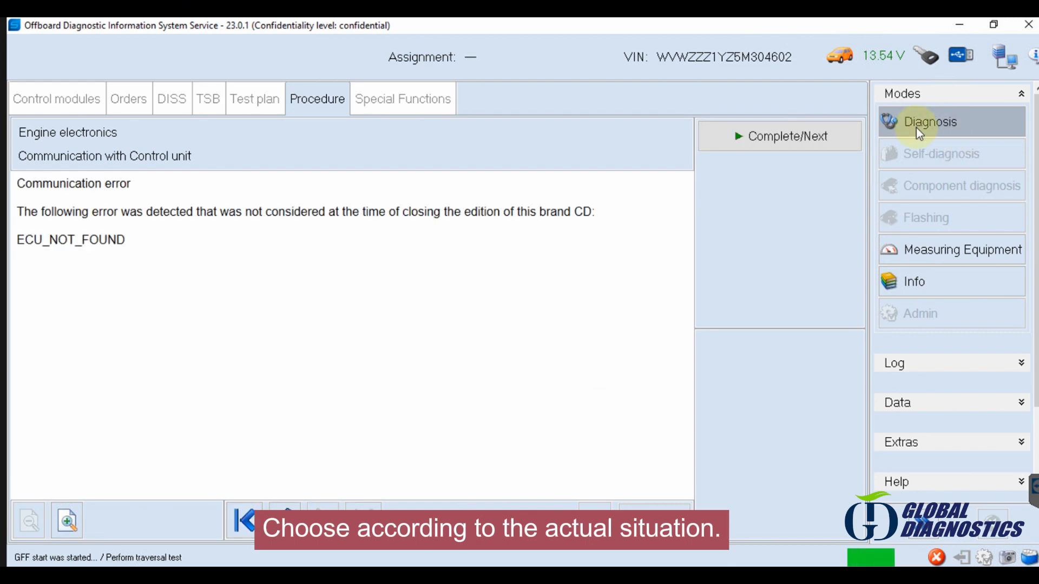
left_click(779, 137)
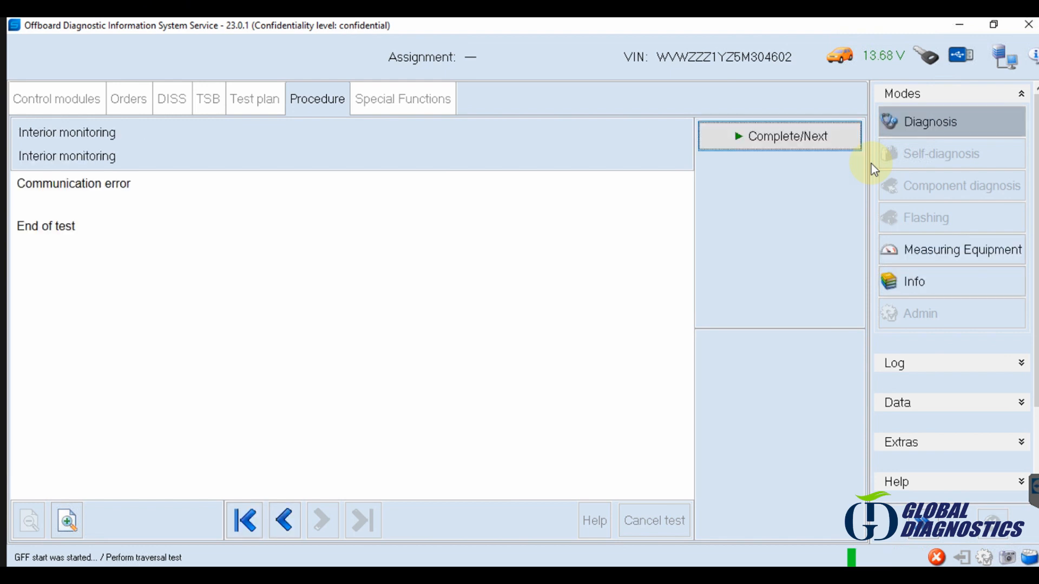
left_click(779, 136)
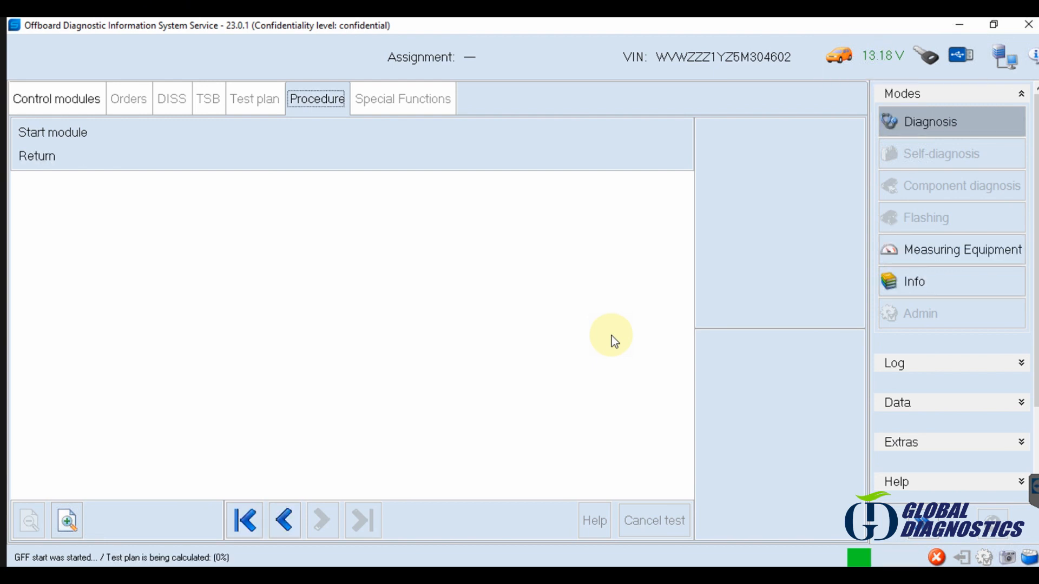
left_click(254, 99)
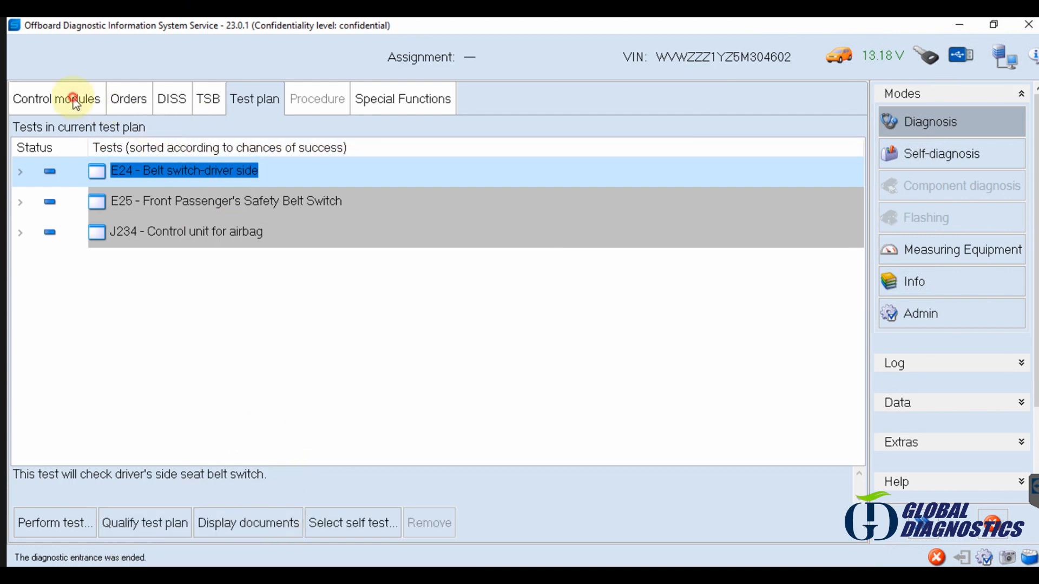
- Show the Airbag entry's fault codes in the DTC memory list, then the Special Functions list
left_click(56, 99)
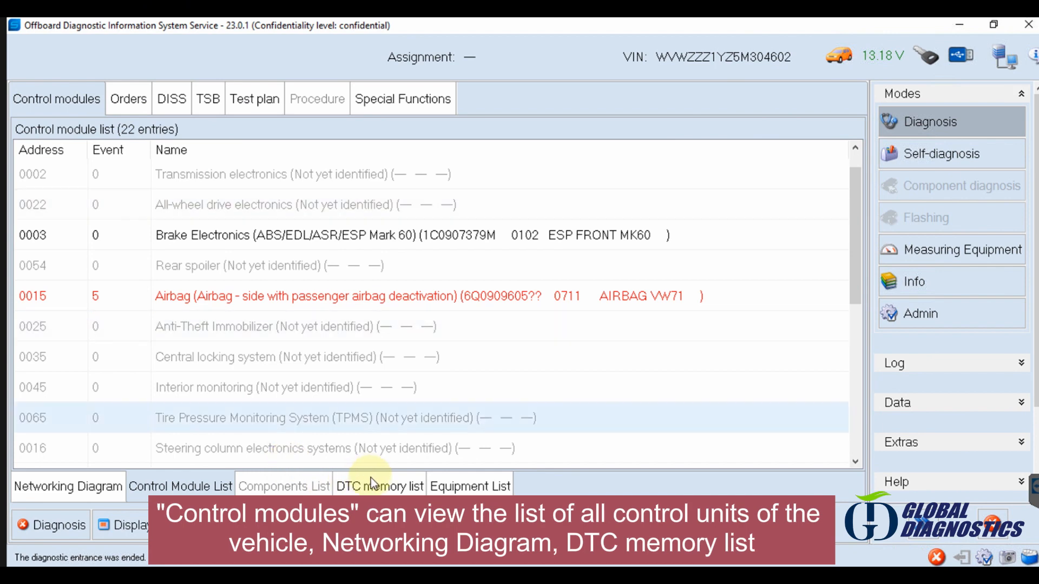
left_click(380, 486)
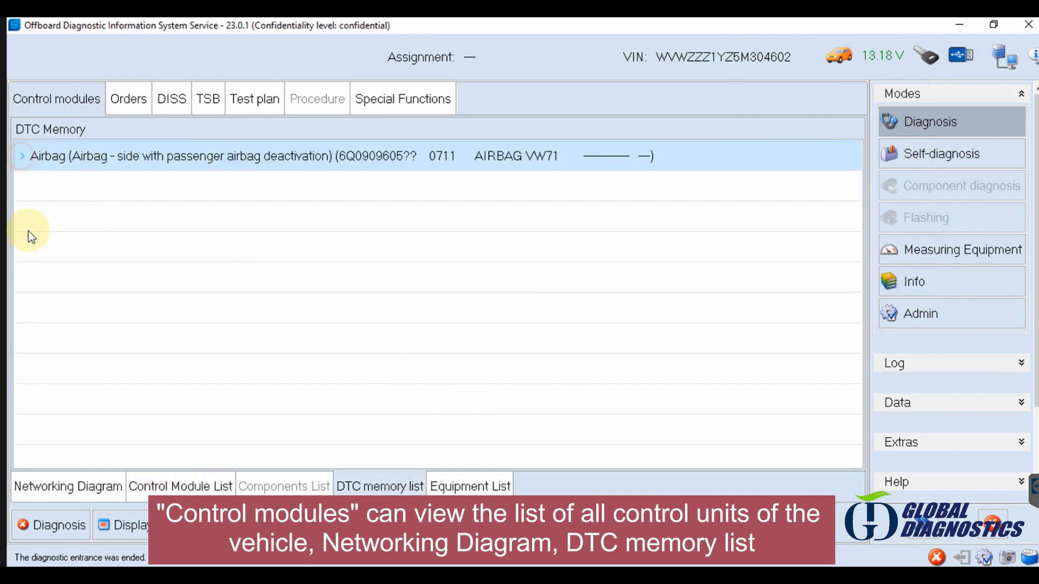
left_click(25, 155)
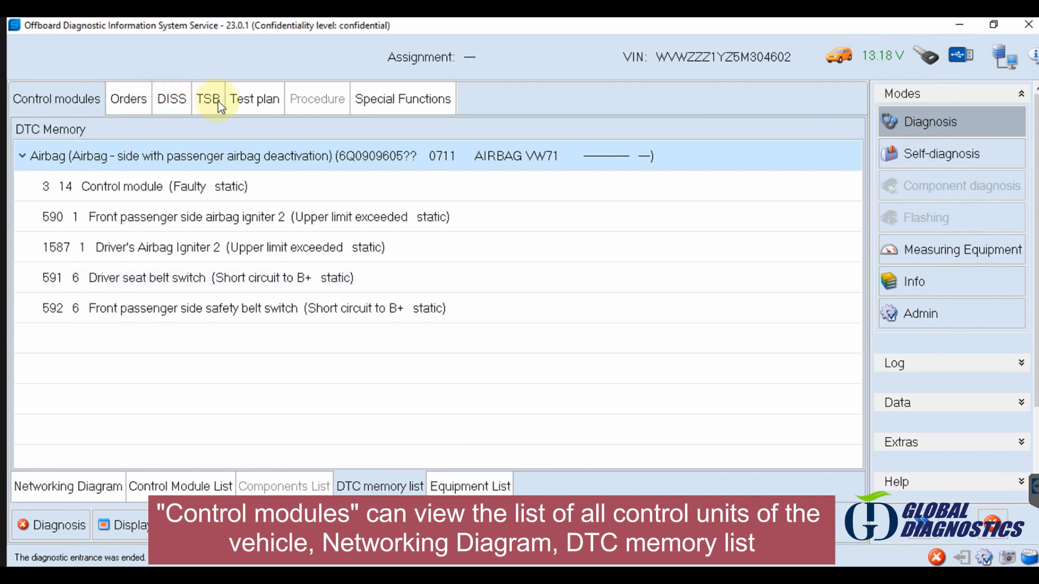
left_click(402, 99)
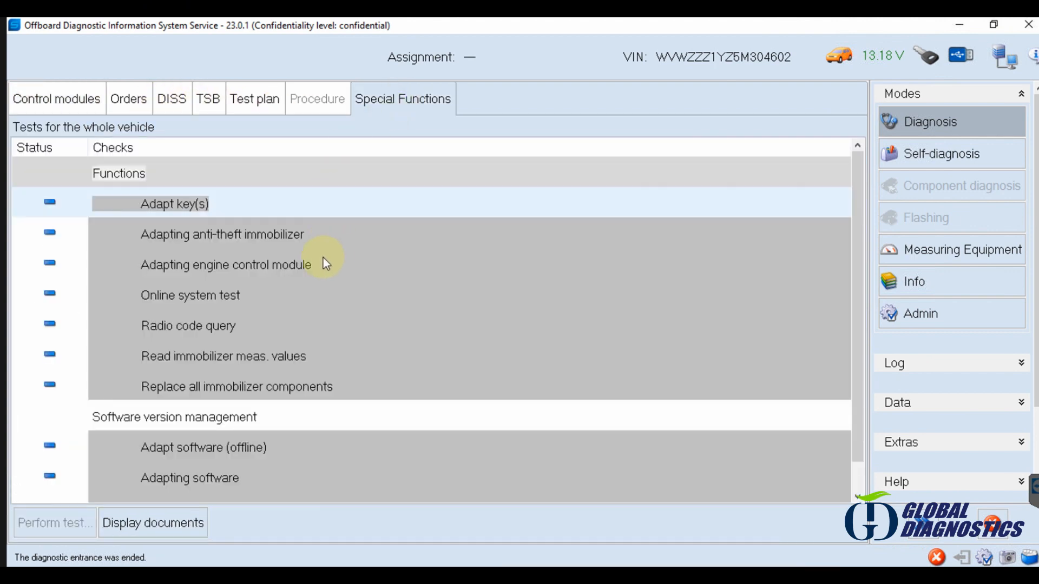
left_click(189, 294)
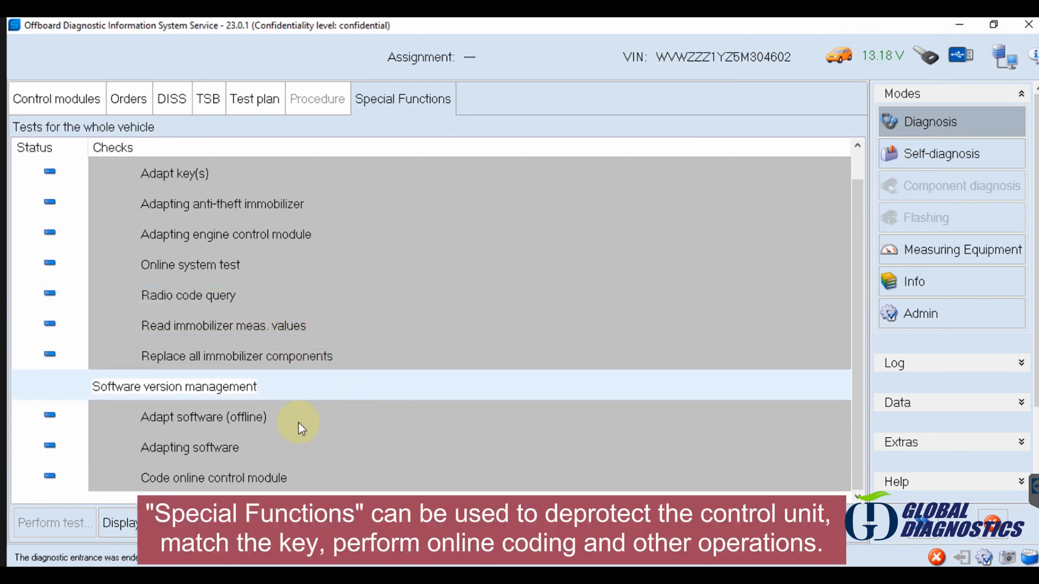
left_click(188, 295)
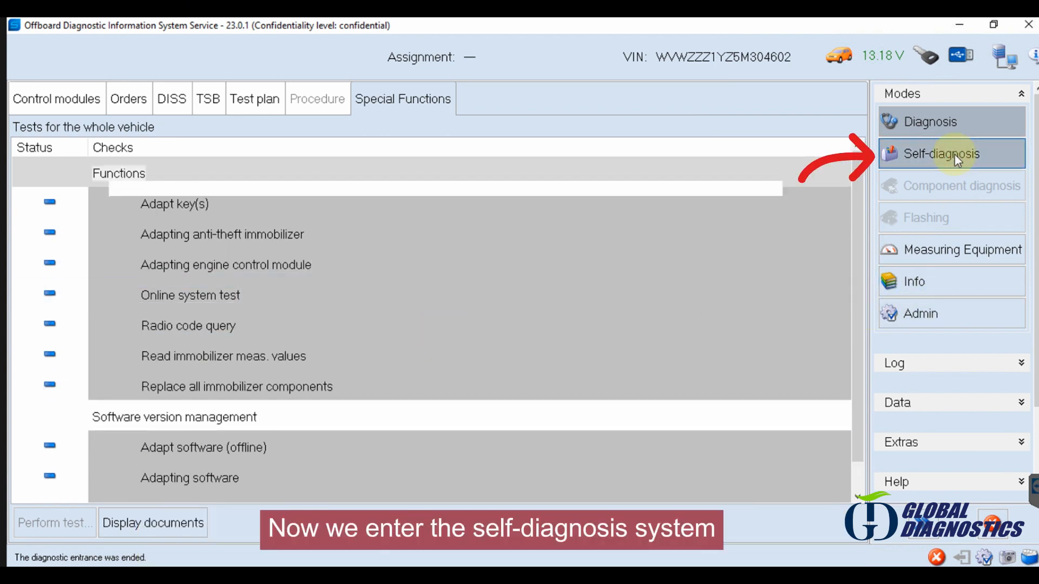
- Start self-diagnosis on 0015 Airbag and read its DTC Memory
left_click(935, 154)
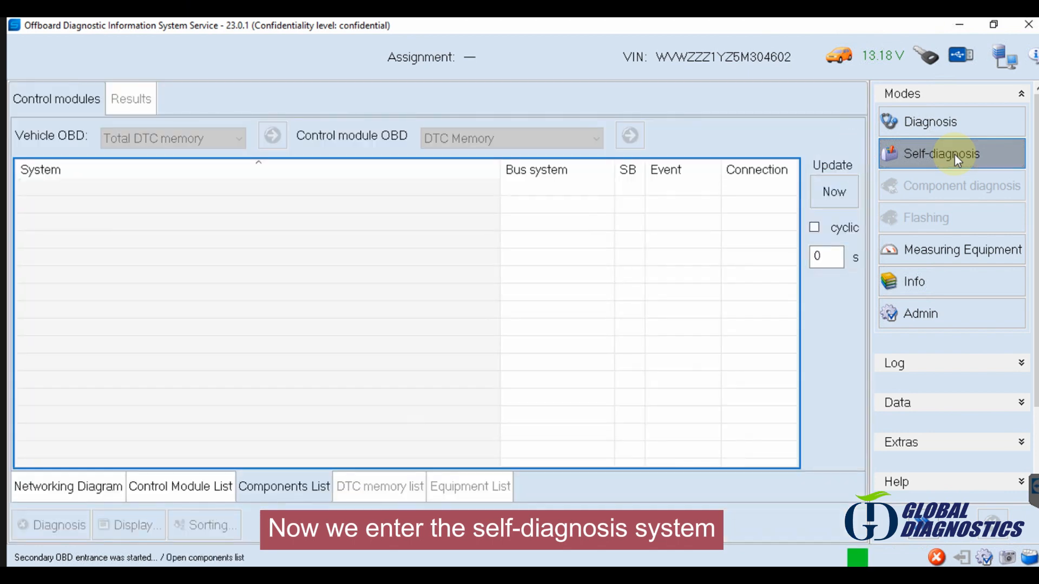
left_click(636, 136)
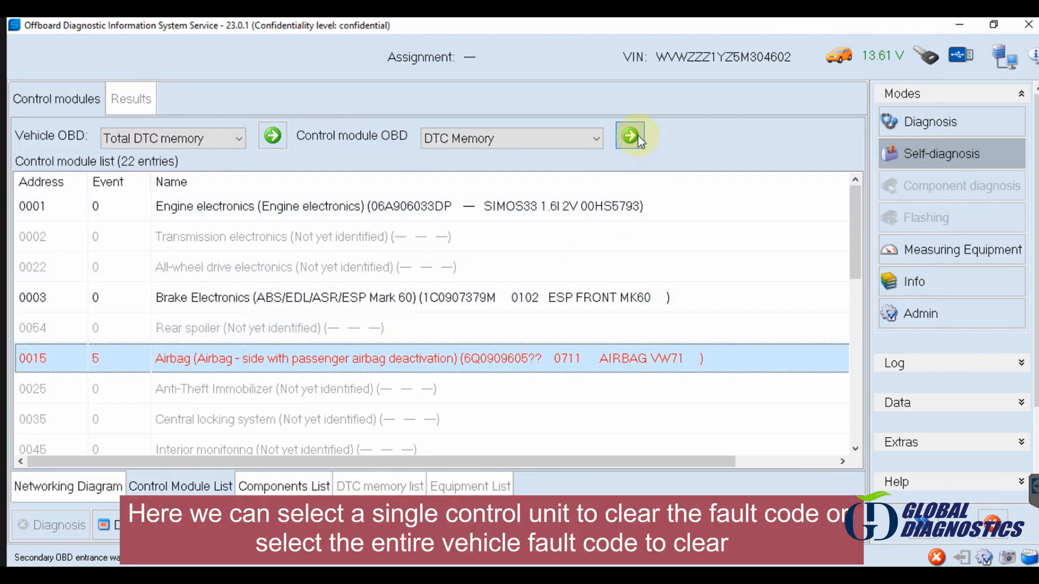
left_click(629, 136)
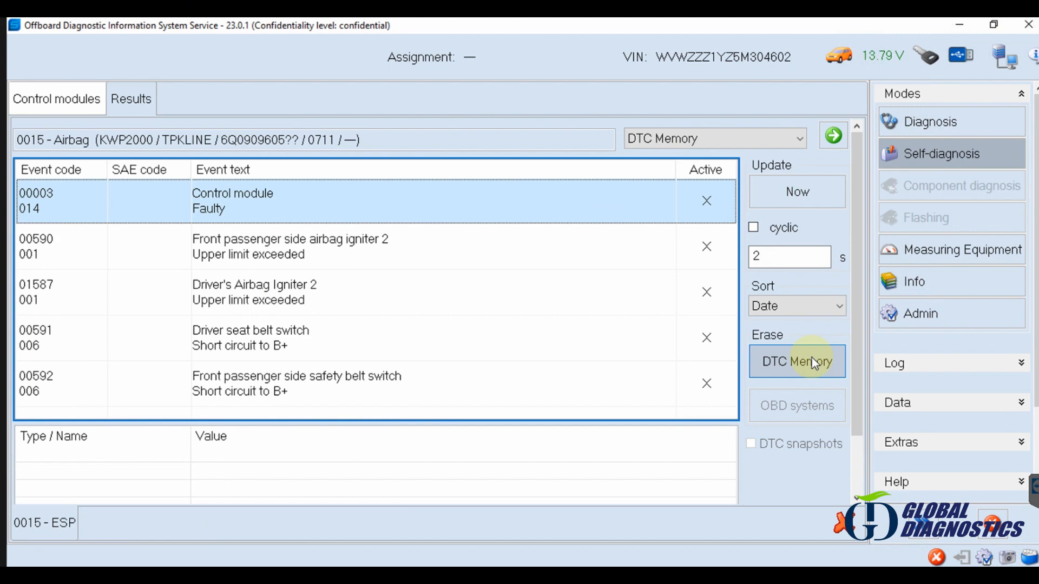
- Erase the airbag unit's DTC Memory and answer Yes to confirm
left_click(796, 362)
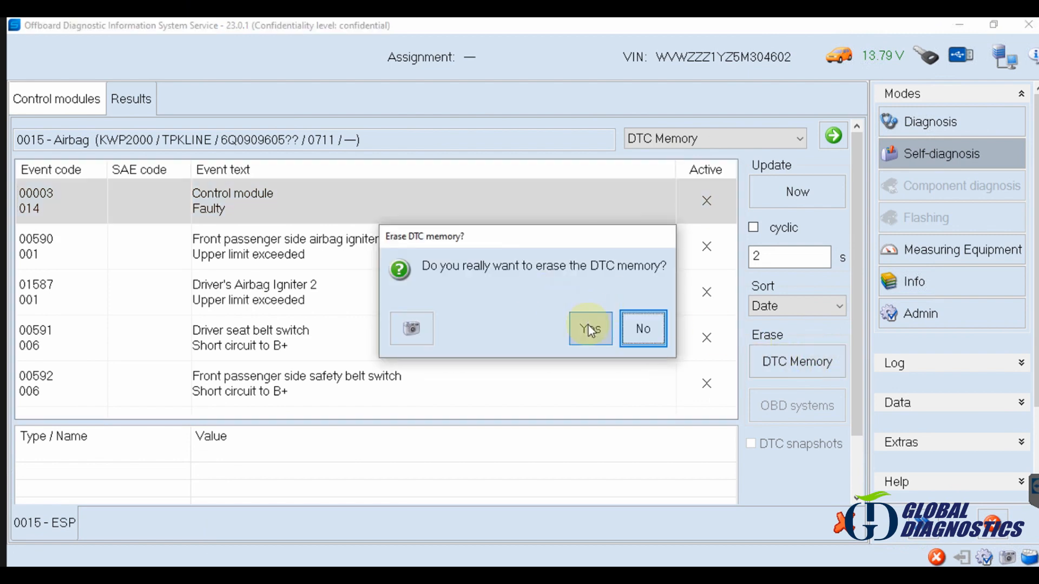
left_click(588, 329)
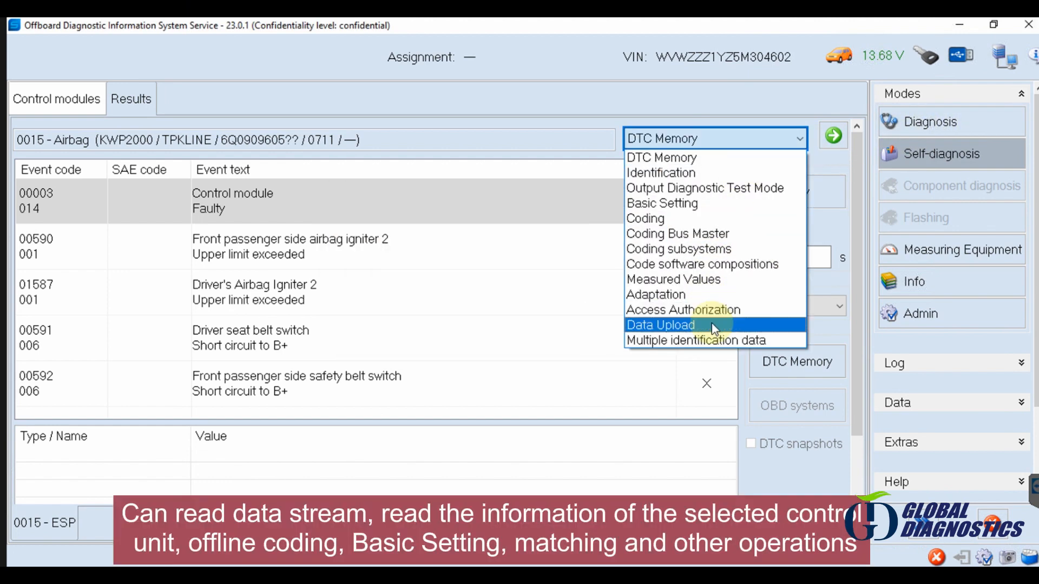
mouse_move(715, 158)
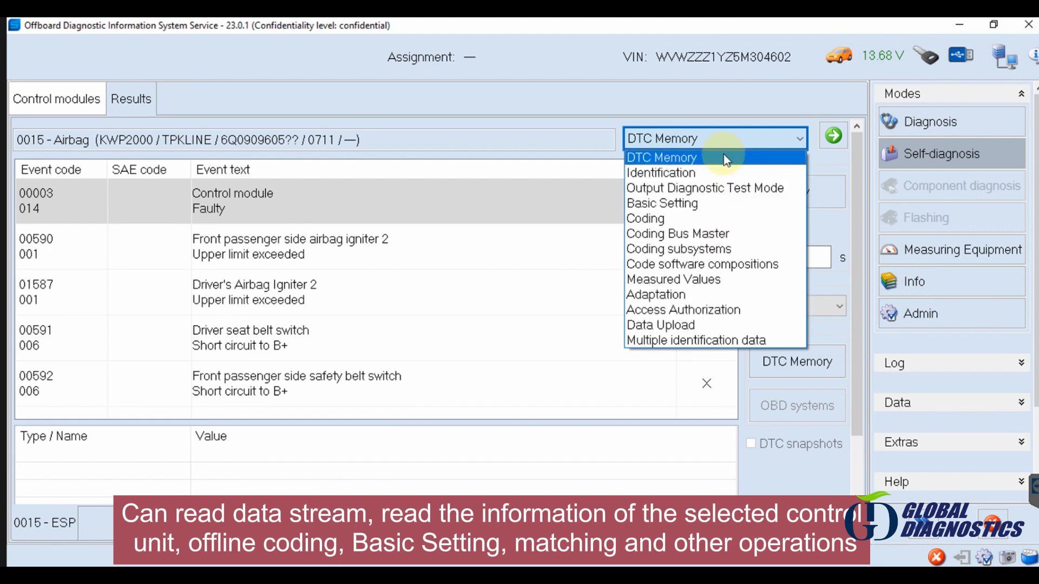
mouse_move(713, 280)
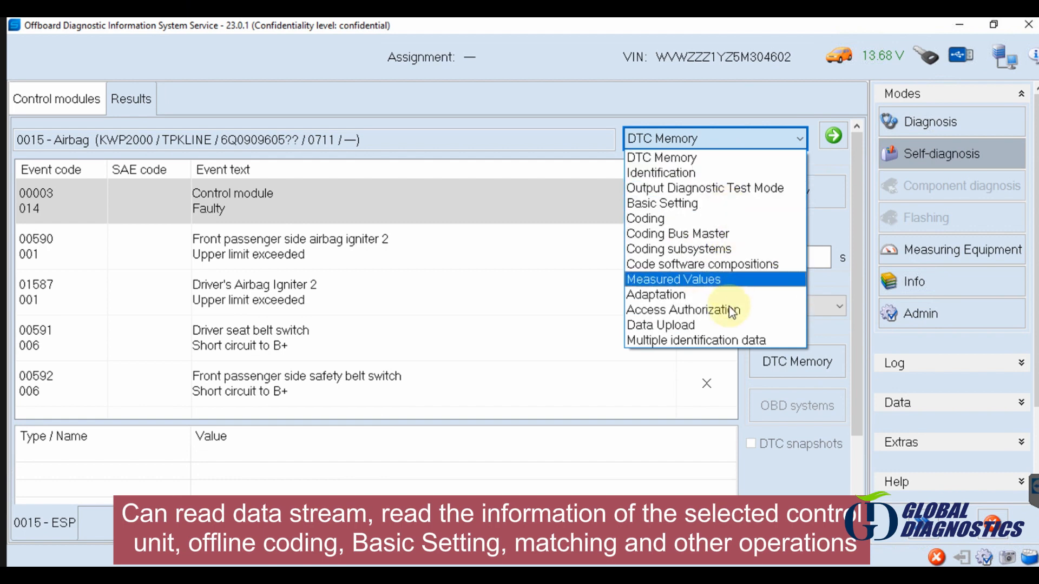
mouse_move(696, 400)
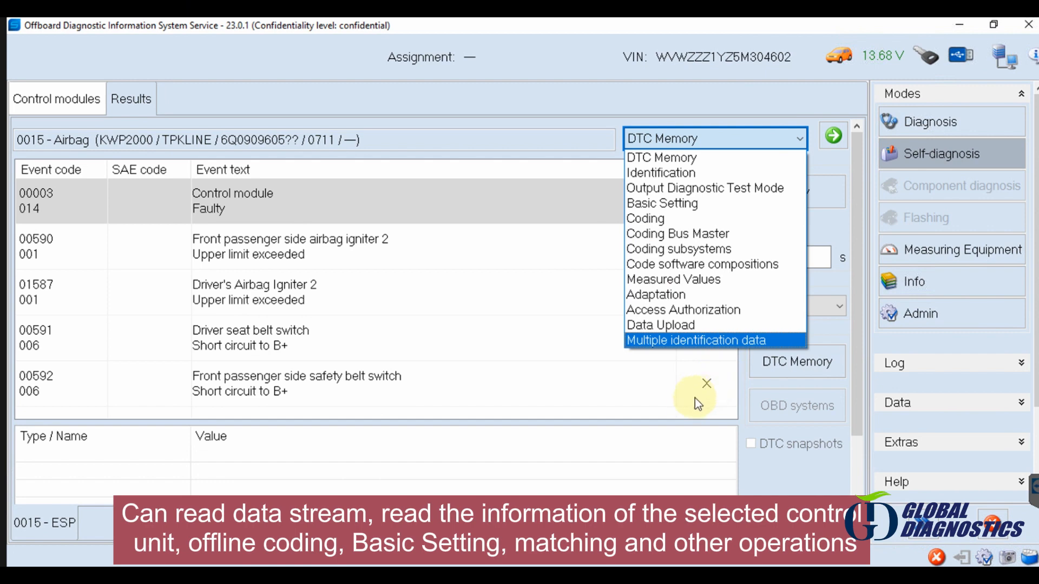